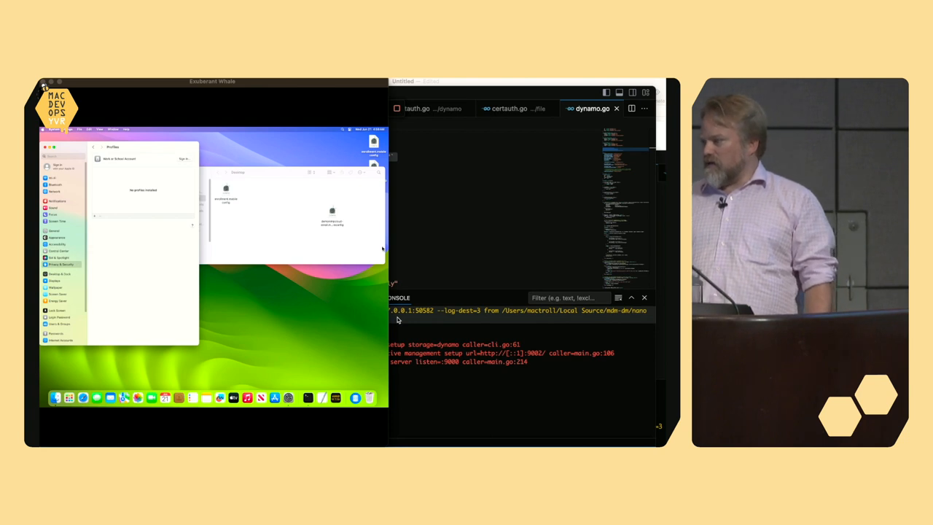
{"action": "mouse_move", "coordinate": [276, 311]}
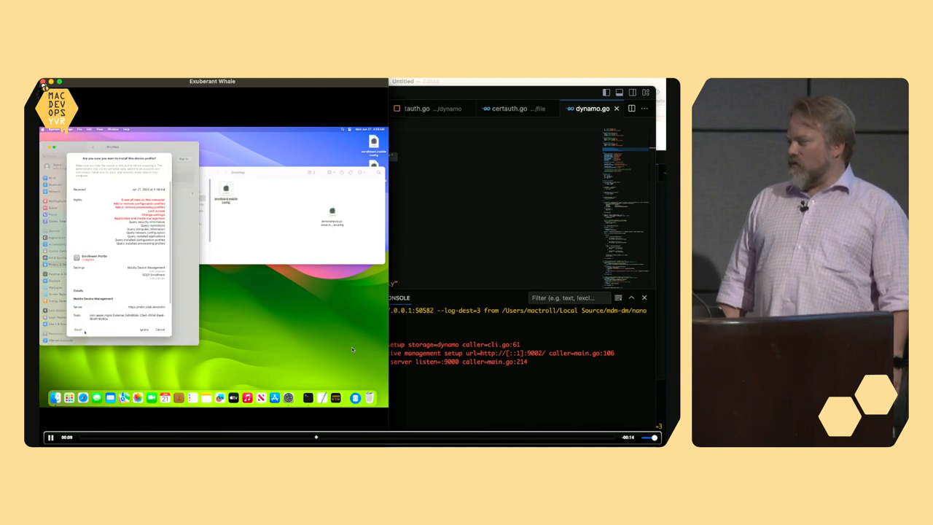
- Open the MDM enrollment profile in Profiles to show the install confirmation sheet
{"action": "left_click", "coordinate": [146, 329]}
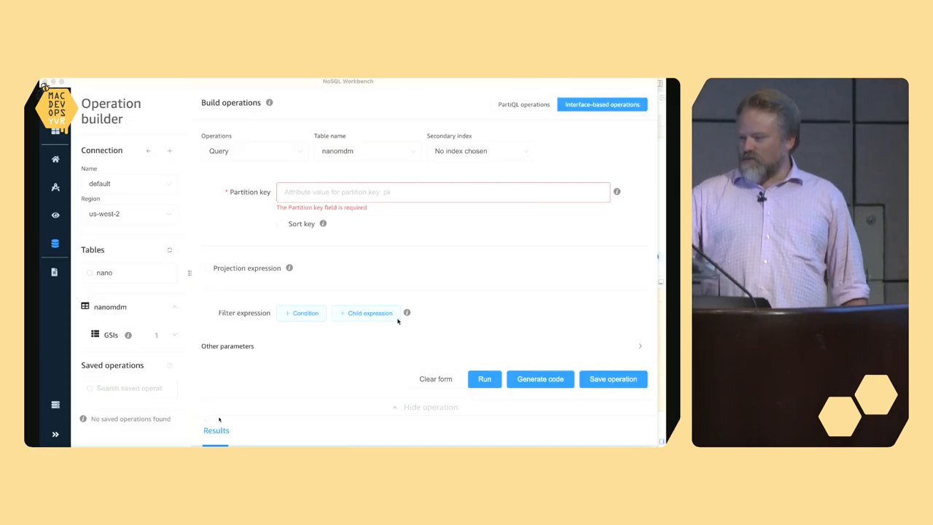
{"action": "mouse_move", "coordinate": [376, 192]}
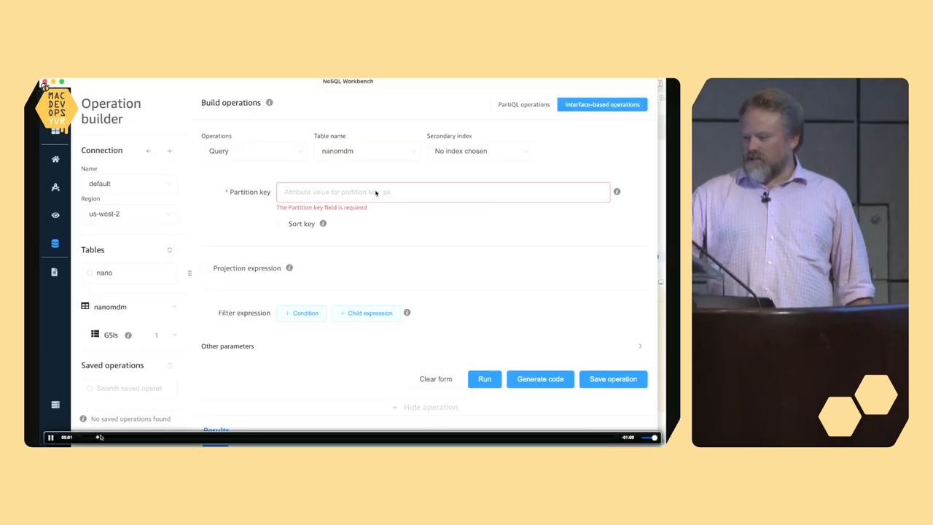
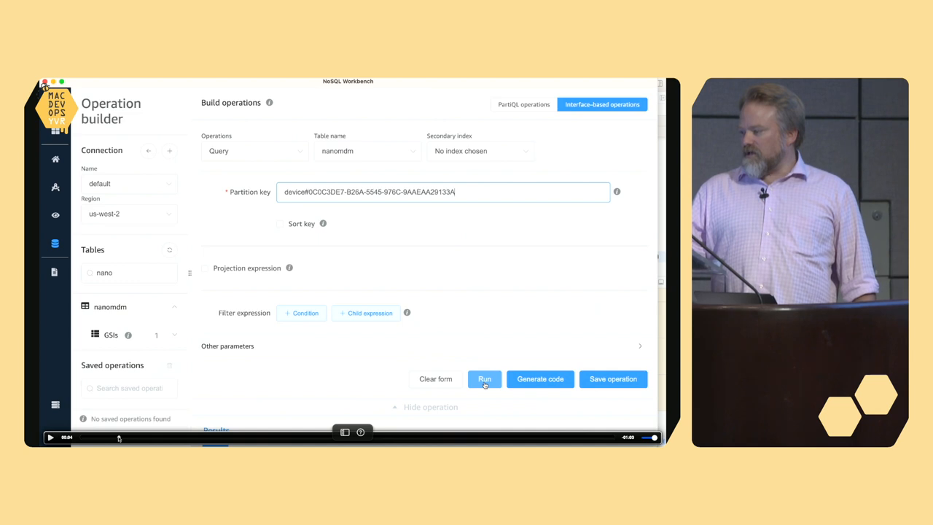
- Run the device query, returning six items including certificate hash, identity and token update
{"action": "left_click", "coordinate": [484, 379]}
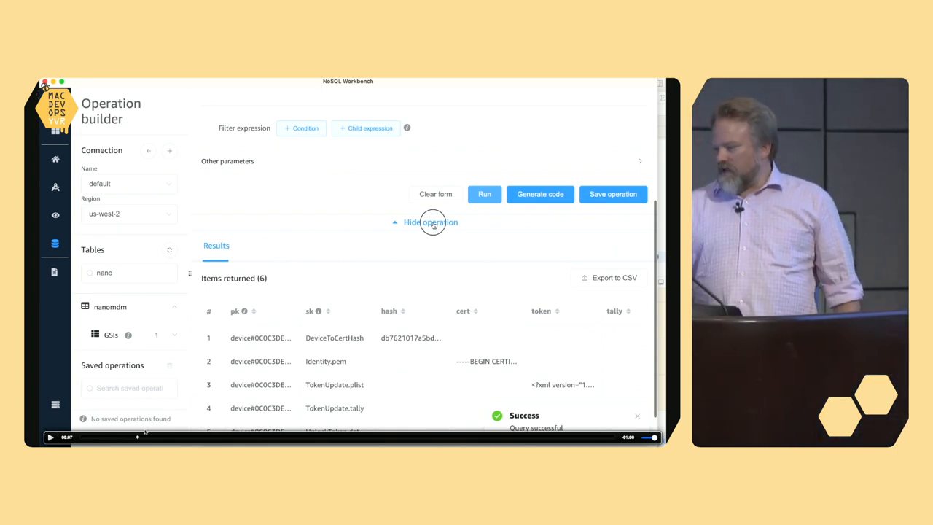
- Hide the operation builder to list all six items, including unlock token and serial
{"action": "left_click", "coordinate": [430, 222]}
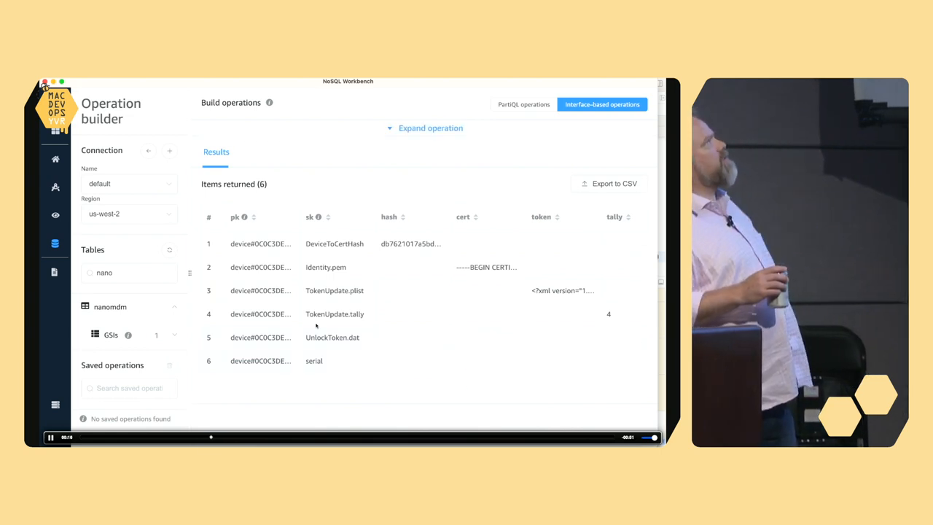
- Query partition key enroll#0C0C3DE7-B26A-5545-976C-9AAEAA29133A and browse the 18 returned items
{"action": "left_click", "coordinate": [430, 128]}
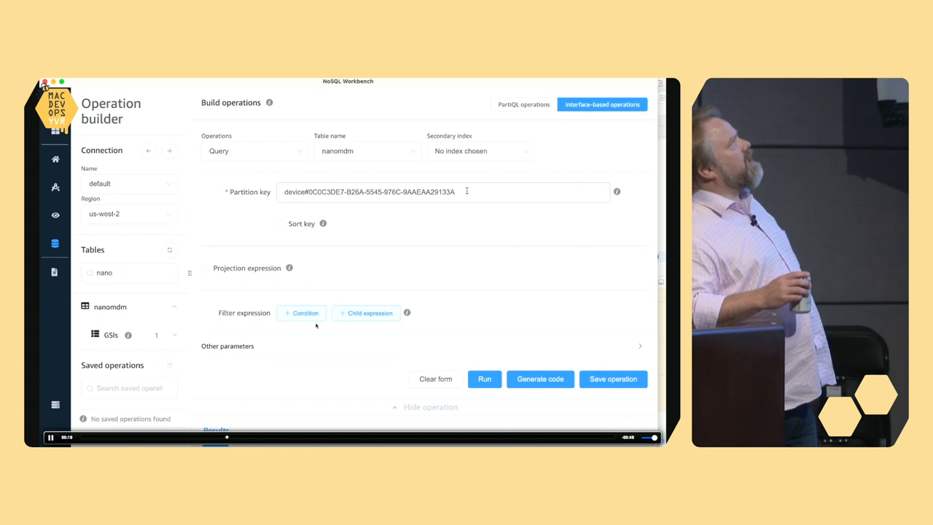
{"action": "type", "text": "enroll#0C0C3DE7-B26A-5545-976C-9AAEAA29133A"}
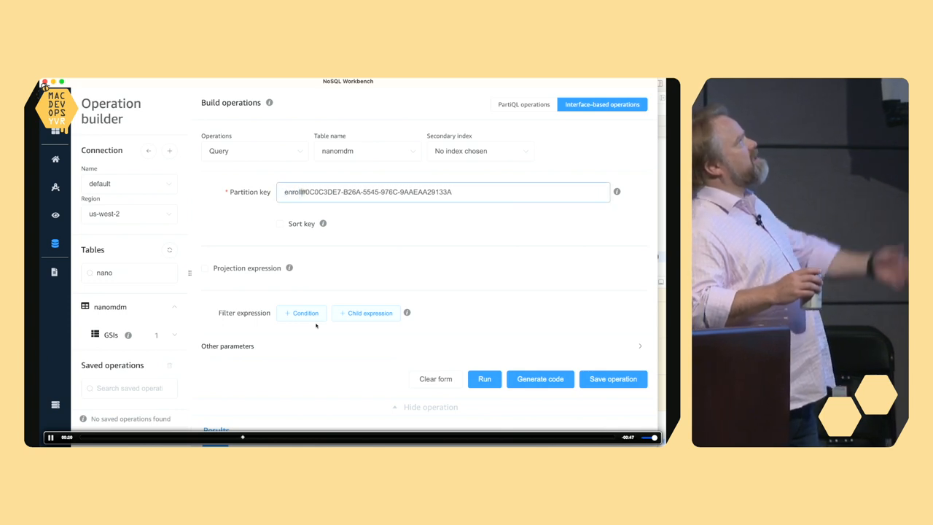
{"action": "left_click", "coordinate": [484, 379]}
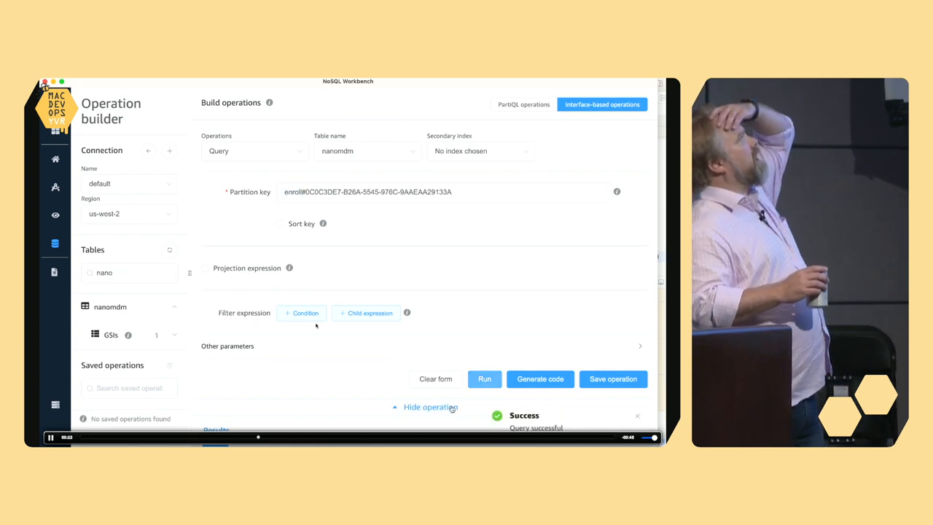
{"action": "left_click", "coordinate": [428, 407]}
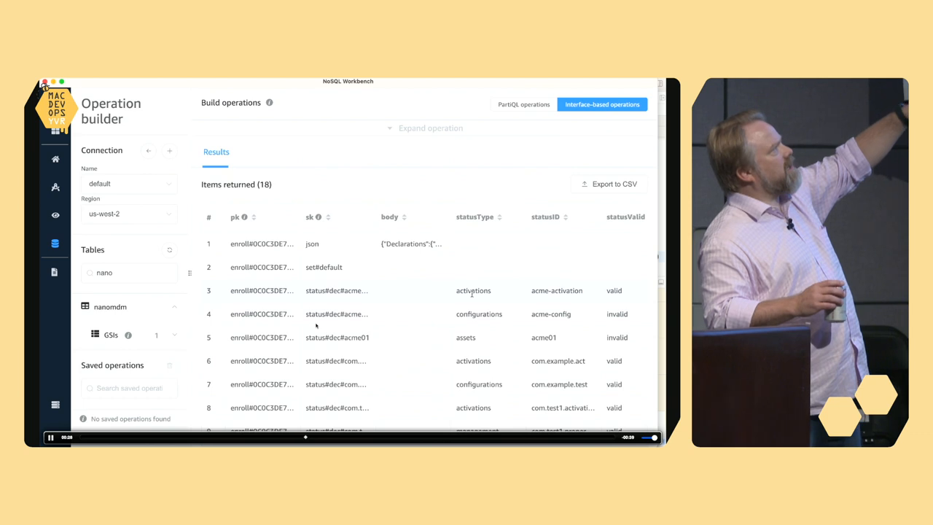
{"action": "scroll", "scroll_direction": "down", "scroll_amount": 3}
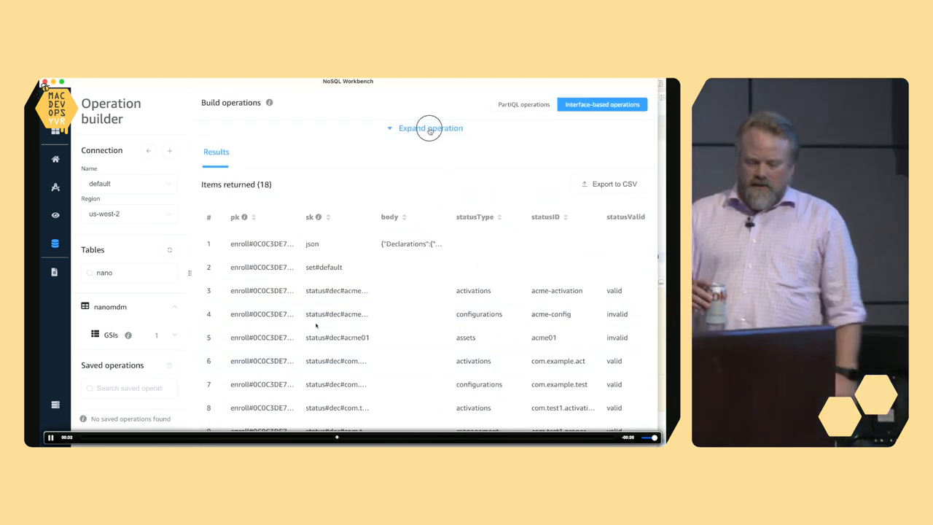
- Query set#default on the nanomdm table, returning dec#com.tom.activation and dec#tom.soft
{"action": "left_click", "coordinate": [430, 128]}
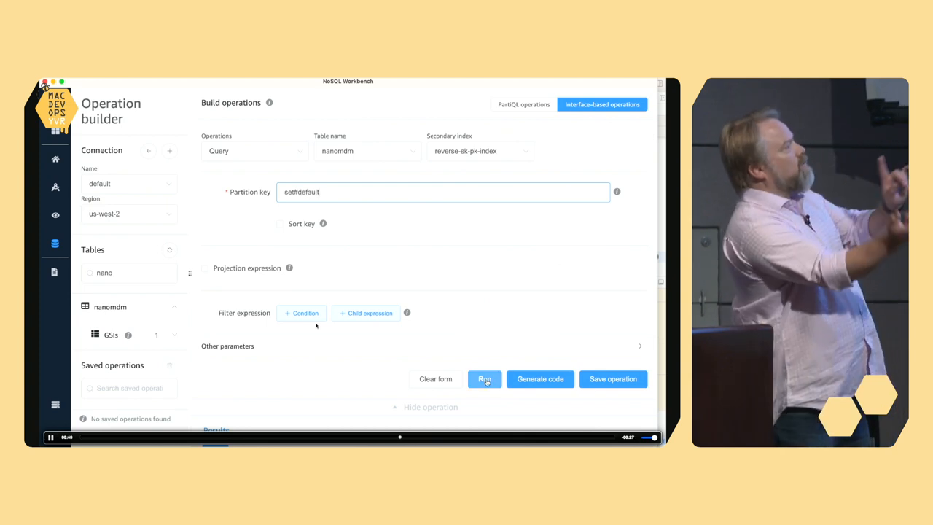
{"action": "left_click", "coordinate": [484, 379]}
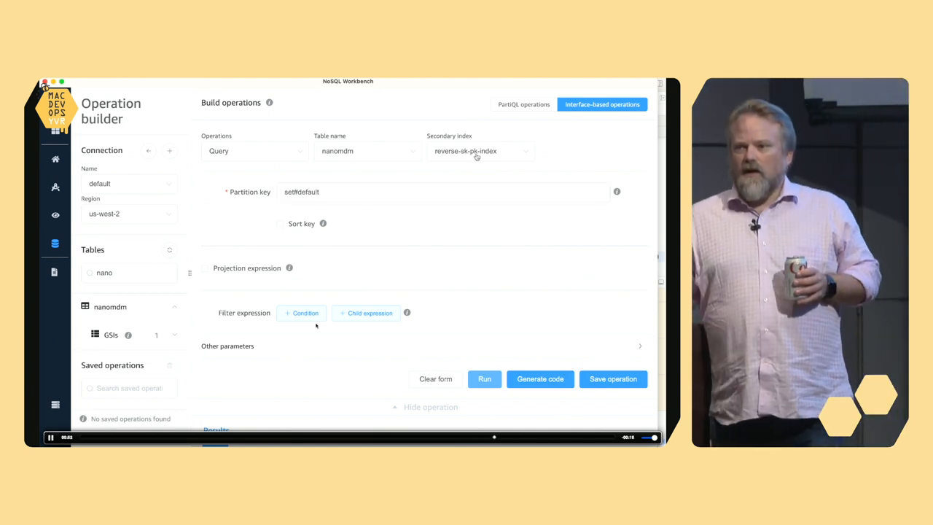
{"action": "left_click", "coordinate": [481, 151]}
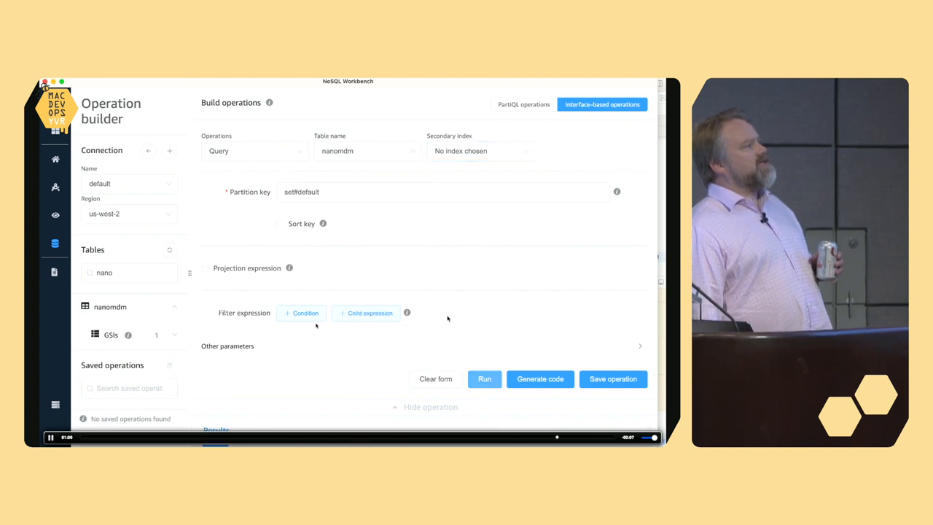
{"action": "left_click", "coordinate": [484, 379]}
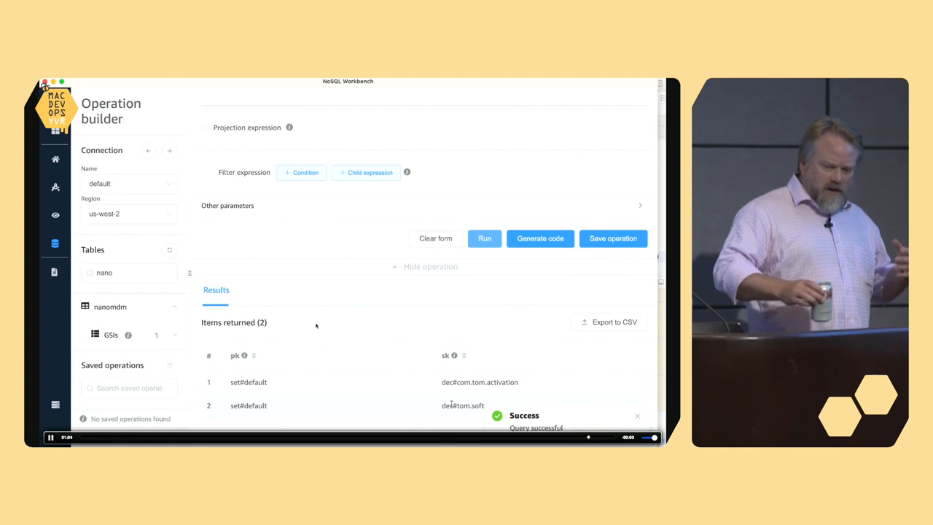
{"action": "mouse_move", "coordinate": [428, 317]}
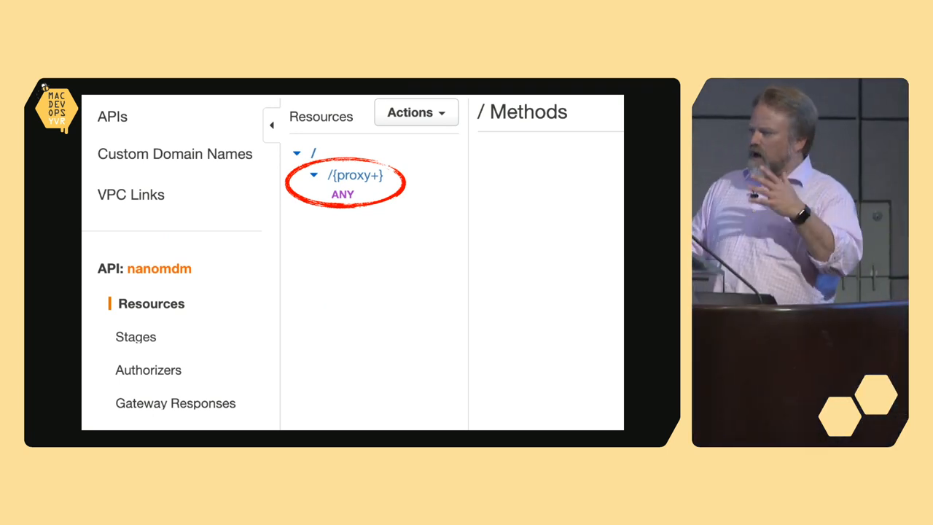
- Point out the nanomdm API's /{proxy+} resource with its ANY method
{"action": "left_click", "coordinate": [343, 194]}
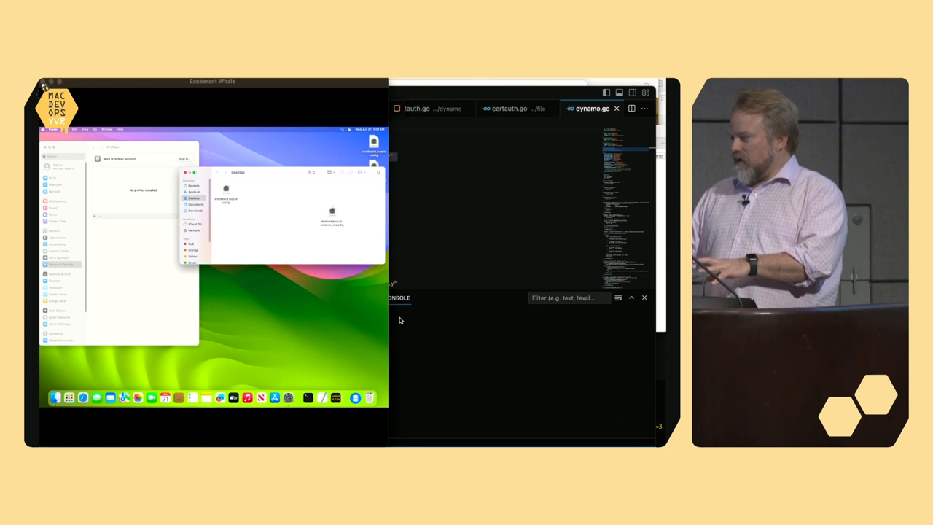
{"action": "mouse_move", "coordinate": [345, 318]}
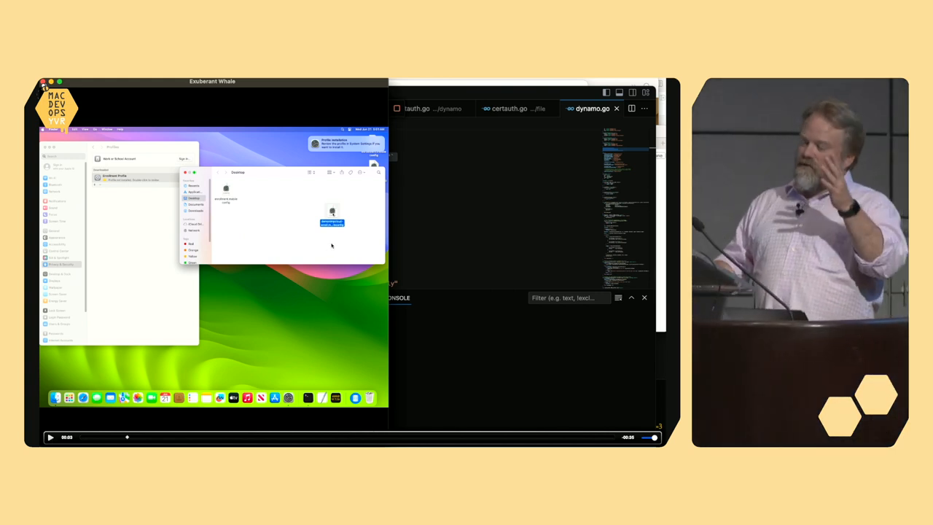
{"action": "mouse_move", "coordinate": [250, 209]}
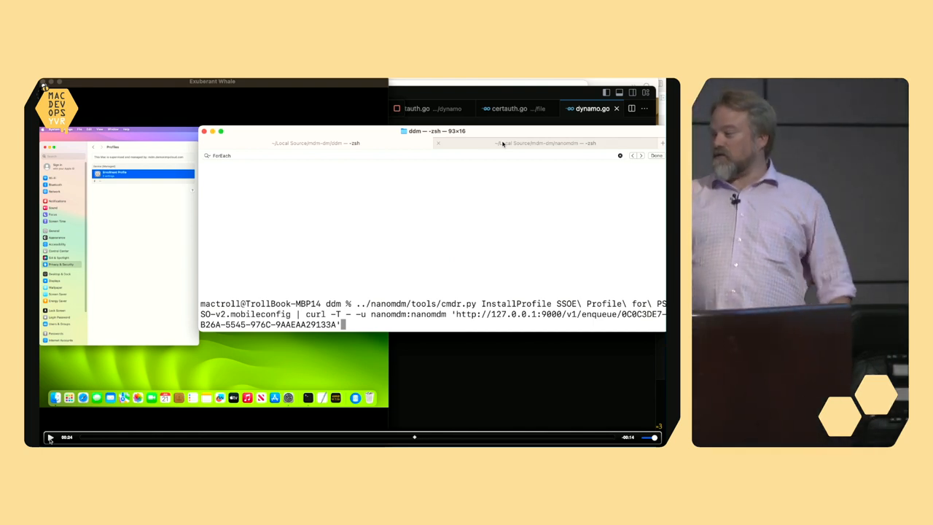
- Run cmdr.py InstallProfile for the PSSO-v2 mobileconfig, piped to curl /v1/enqueue
{"action": "left_click_drag", "start_coordinate": [501, 143], "coordinate": [461, 93]}
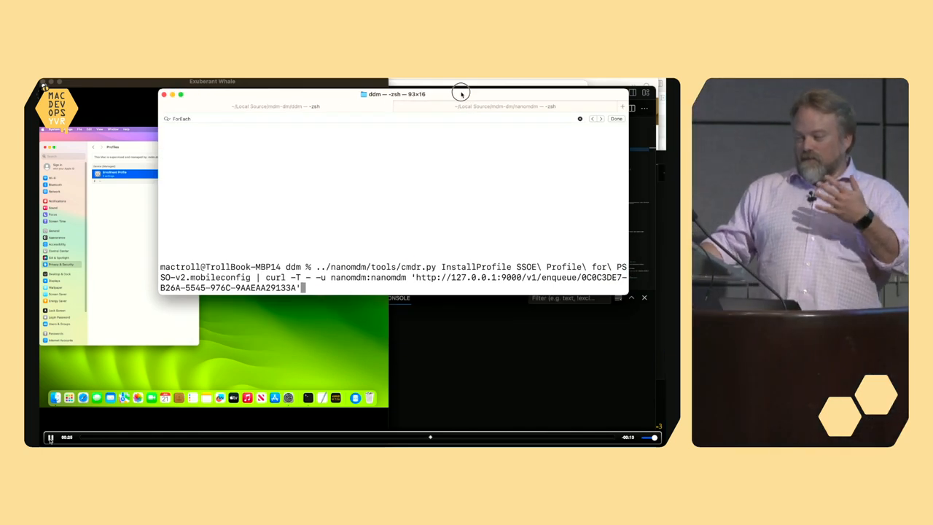
{"action": "key", "text": "Return"}
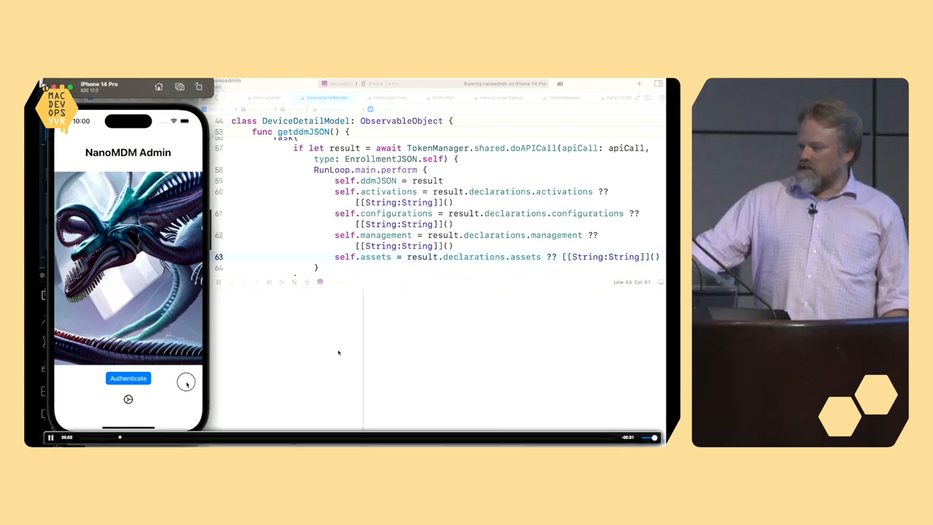
{"action": "left_click", "coordinate": [128, 377]}
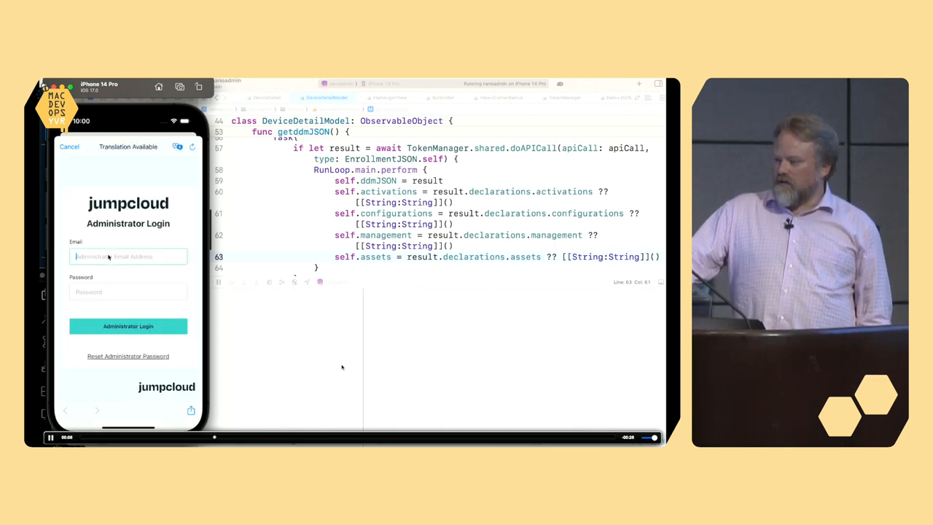
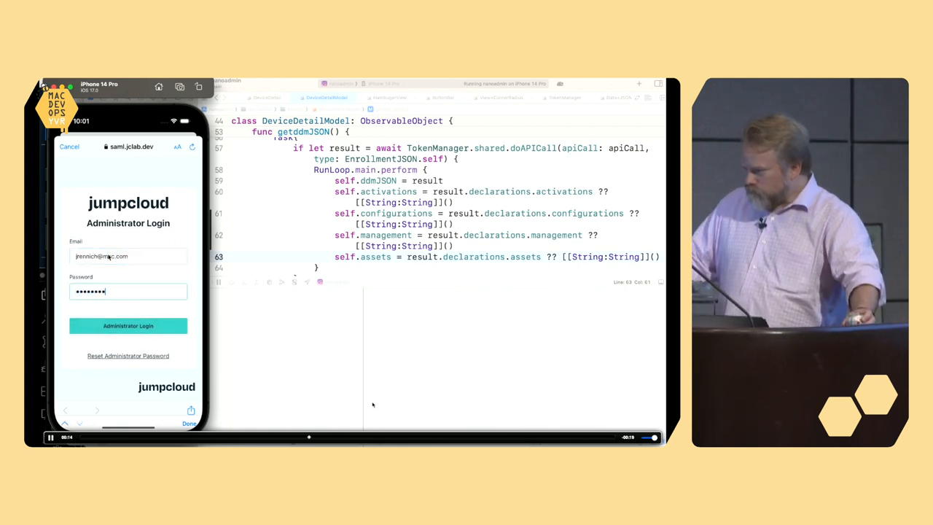
{"action": "left_click", "coordinate": [128, 326]}
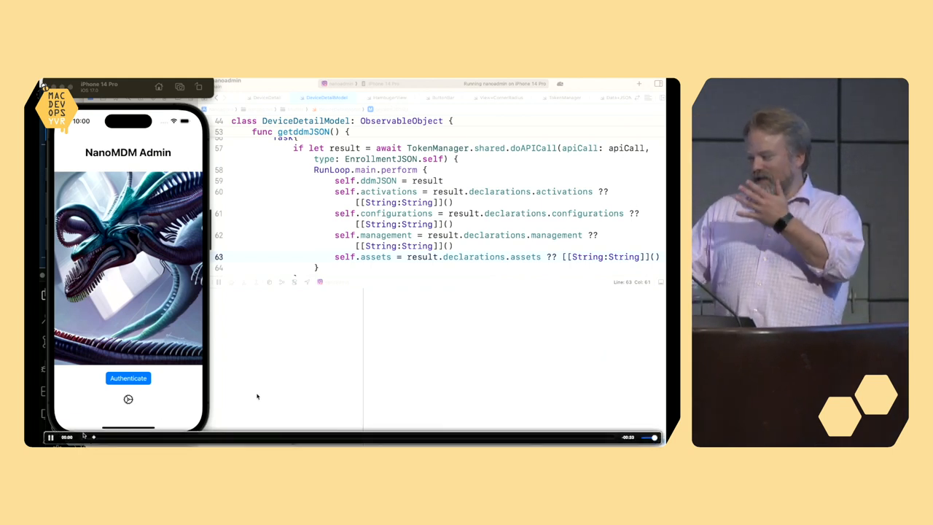
- Authenticate in NanoMDM Admin and load the dashboard showing 0 total devices
{"action": "left_click", "coordinate": [127, 377]}
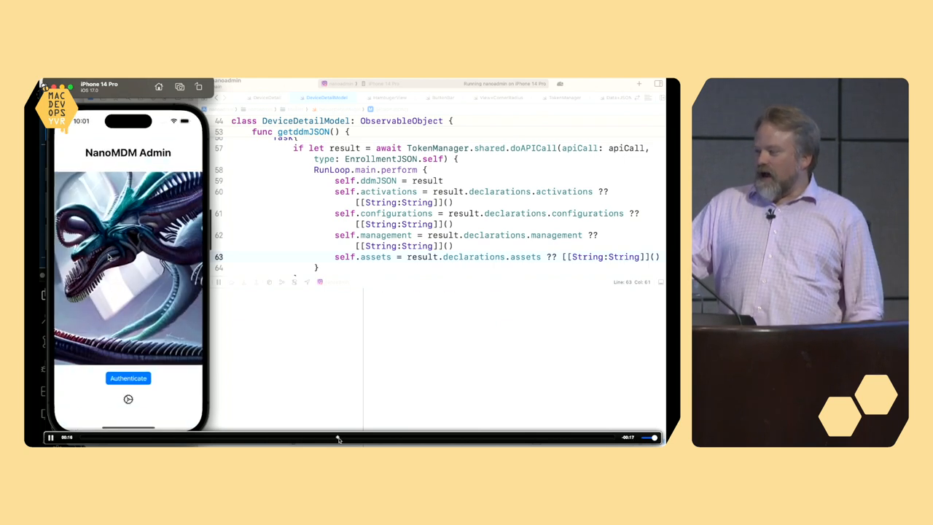
{"action": "left_click", "coordinate": [128, 378]}
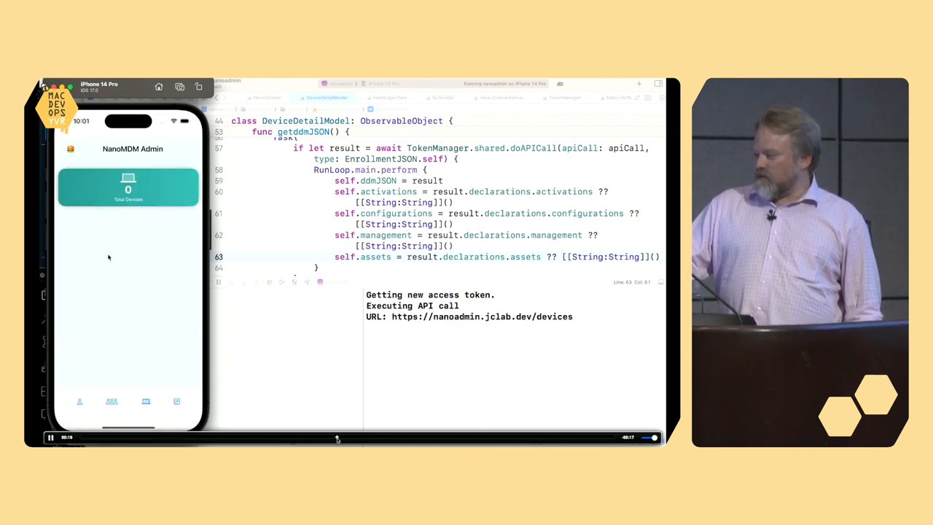
{"action": "mouse_move", "coordinate": [305, 397]}
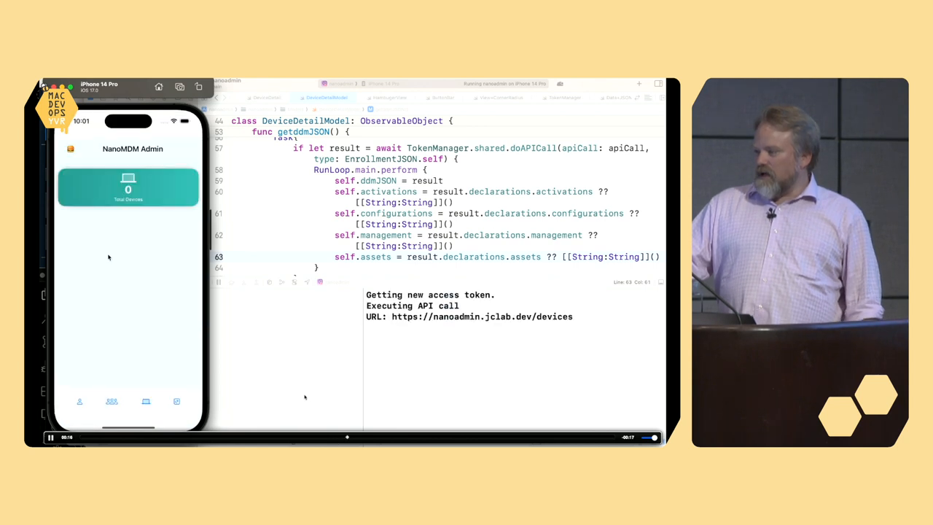